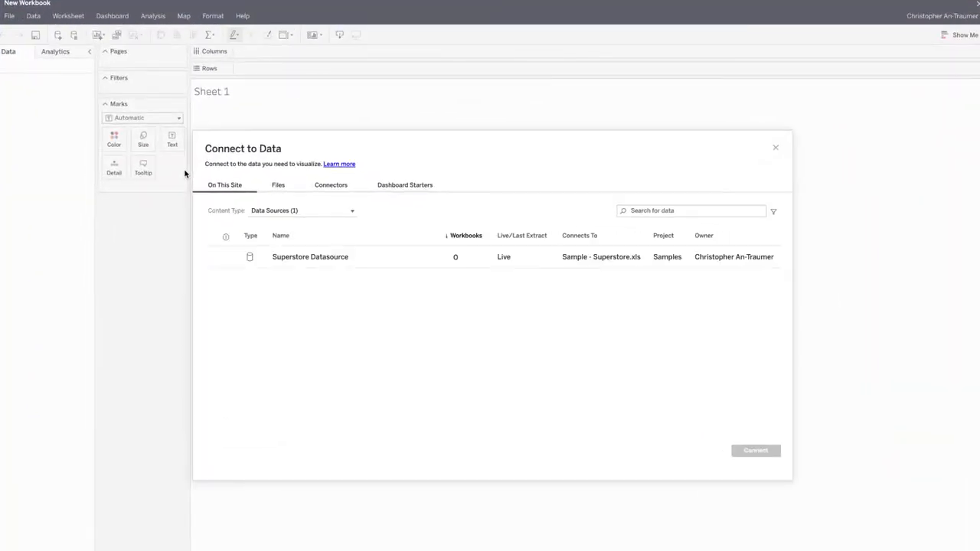
Step: Connect the workbook to Superstore Datasource and drag Profit onto the state map's marks
{"action": "left_click", "coordinate": [311, 256]}
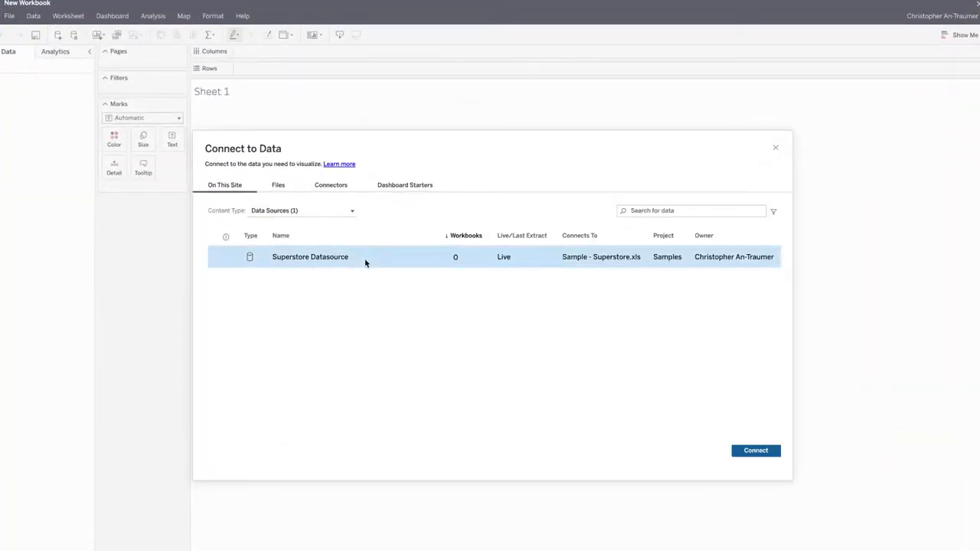
{"action": "left_click", "coordinate": [756, 450]}
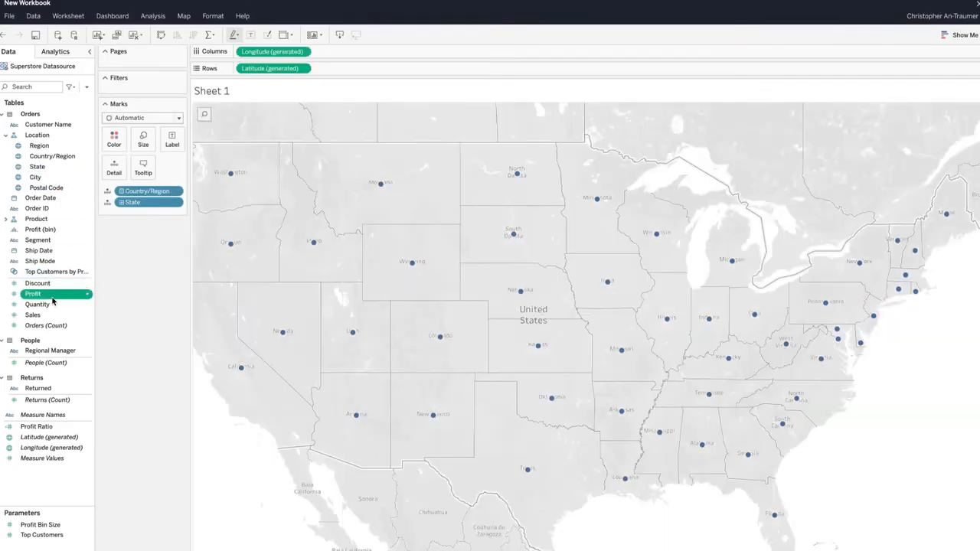
{"action": "left_click_drag", "start_coordinate": [33, 293], "coordinate": [114, 140]}
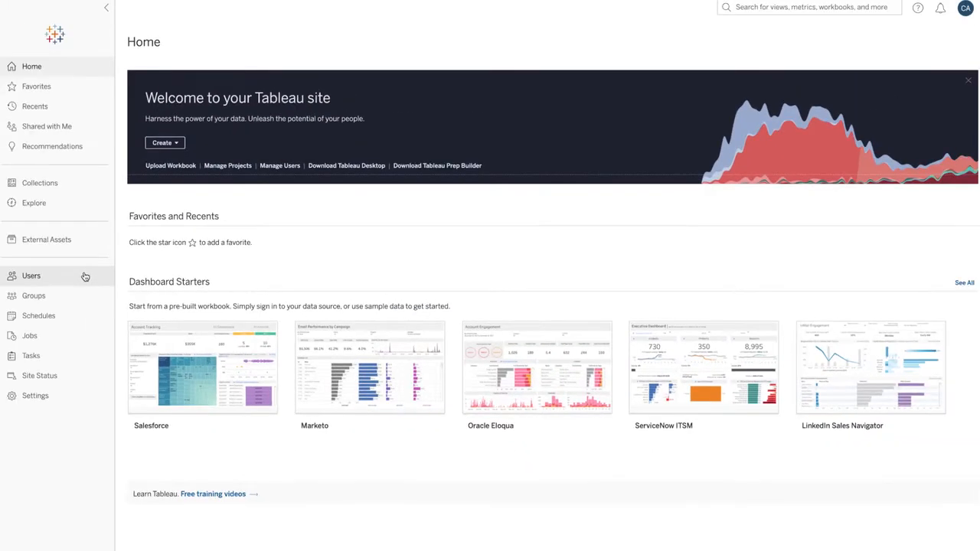
Step: From the Users list, start an Add Users invite for a new teammate
{"action": "left_click", "coordinate": [32, 276]}
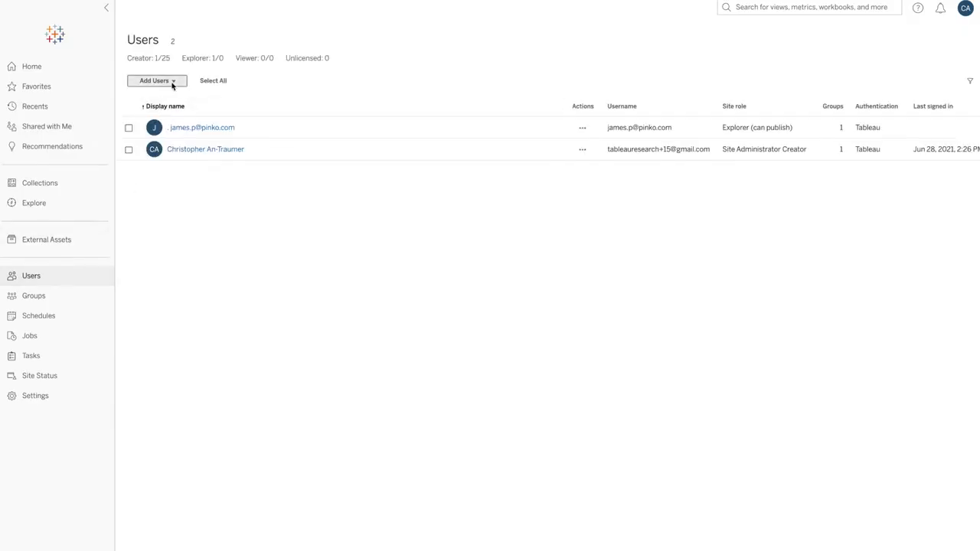
{"action": "left_click", "coordinate": [154, 80]}
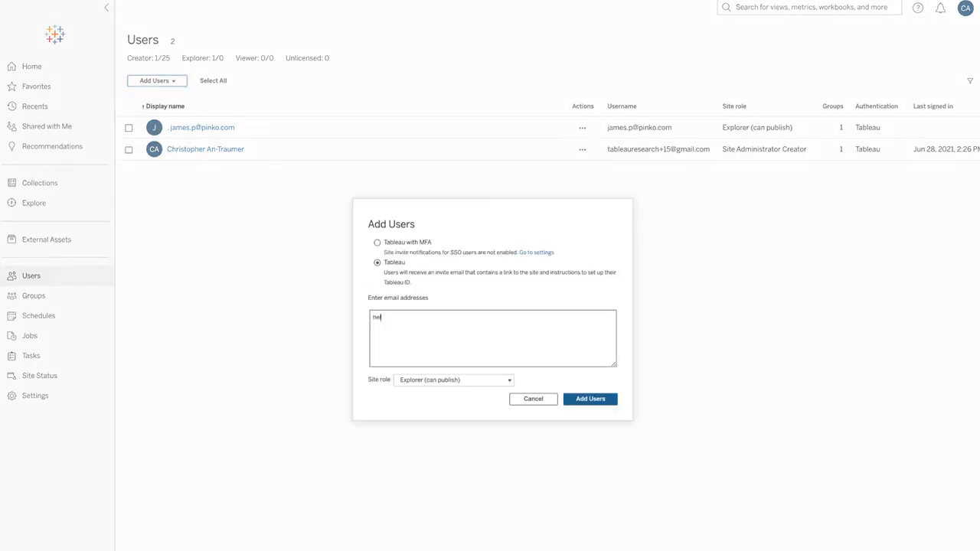
{"action": "left_click", "coordinate": [590, 399]}
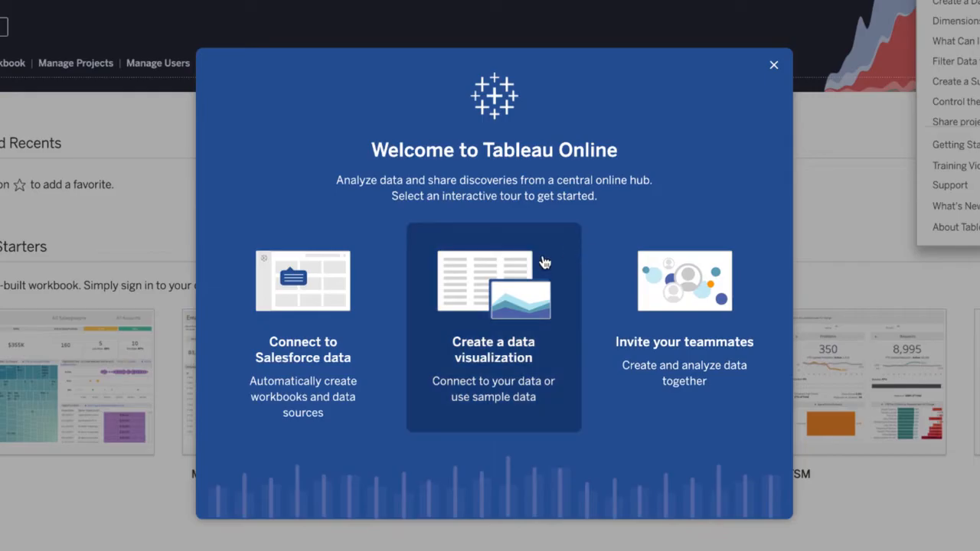
{"action": "mouse_move", "coordinate": [342, 273]}
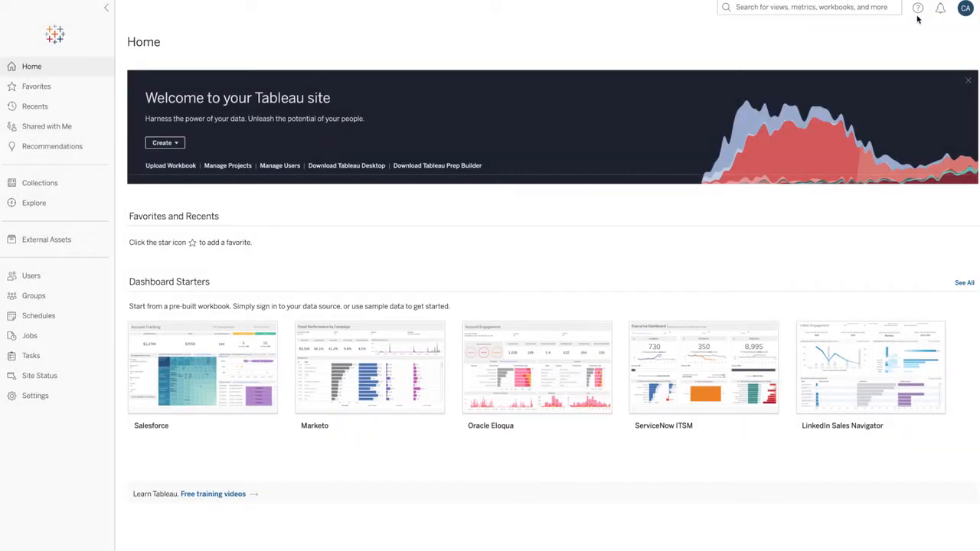
Step: Show the help topics list from the question-mark icon at the top right
{"action": "left_click", "coordinate": [918, 8]}
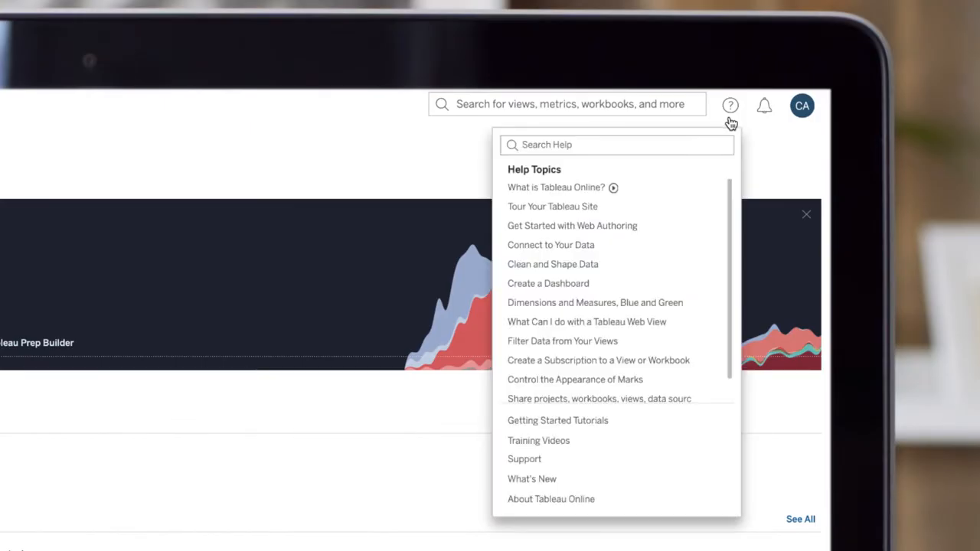
{"action": "mouse_move", "coordinate": [665, 384]}
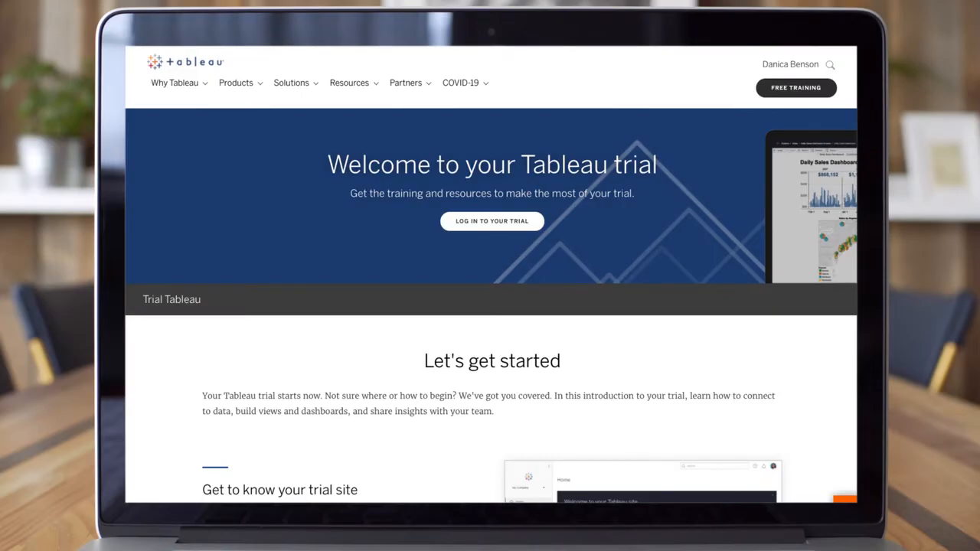
Step: Scroll to 'Get to know your trial site' and 'Get help when you need it'
{"action": "scroll", "scroll_direction": "down", "scroll_amount": 3}
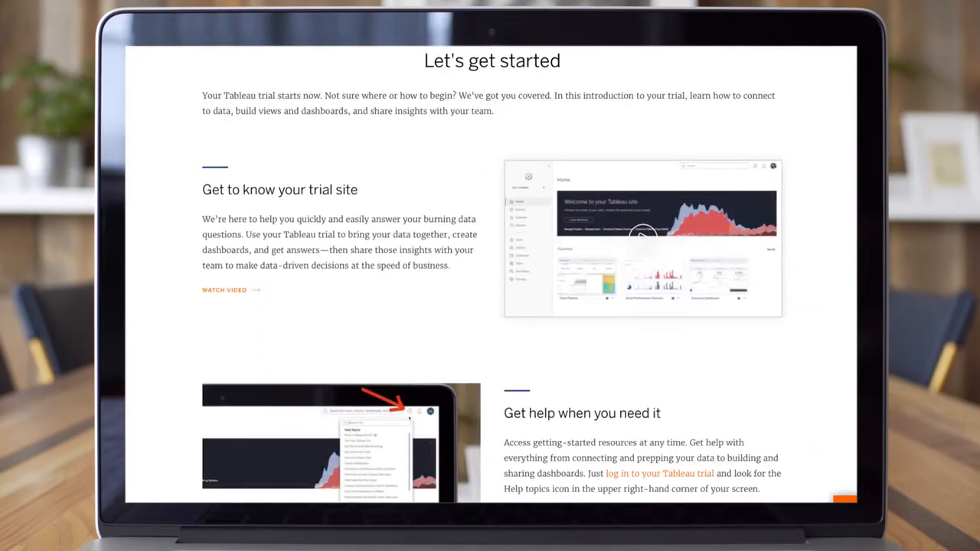
{"action": "scroll", "scroll_direction": "down", "scroll_amount": 3}
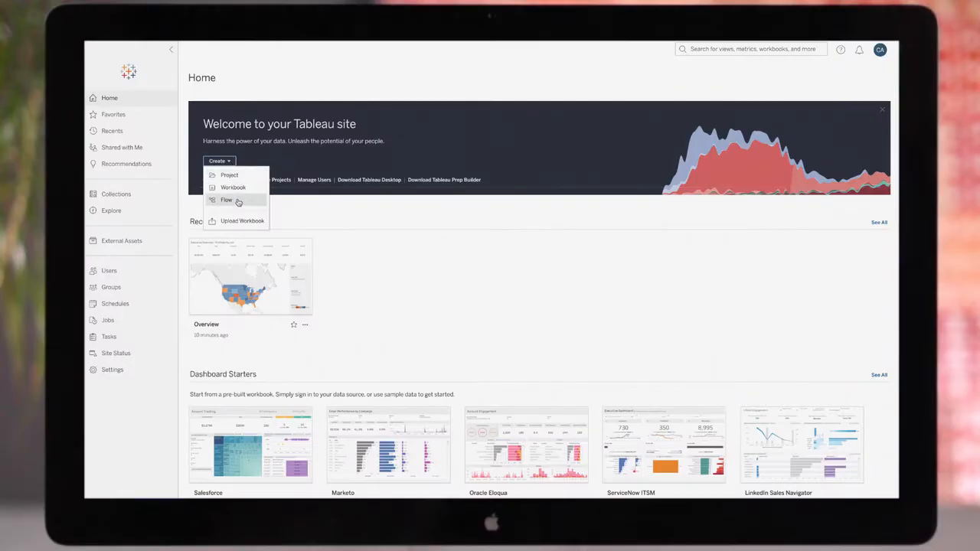
Step: Open the Superstore Executive Overview dashboard and filter it to Oregon on the map
{"action": "left_click", "coordinate": [227, 200]}
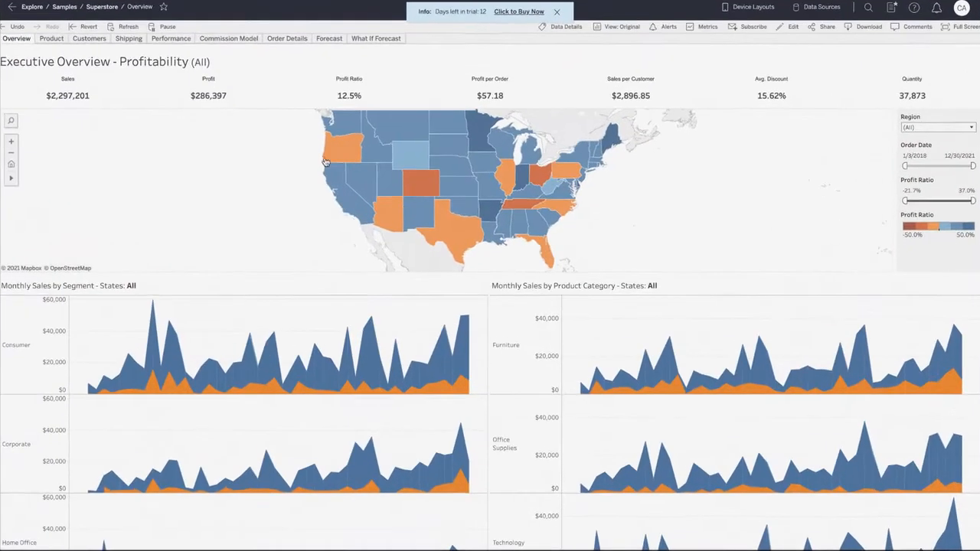
{"action": "left_click", "coordinate": [343, 146]}
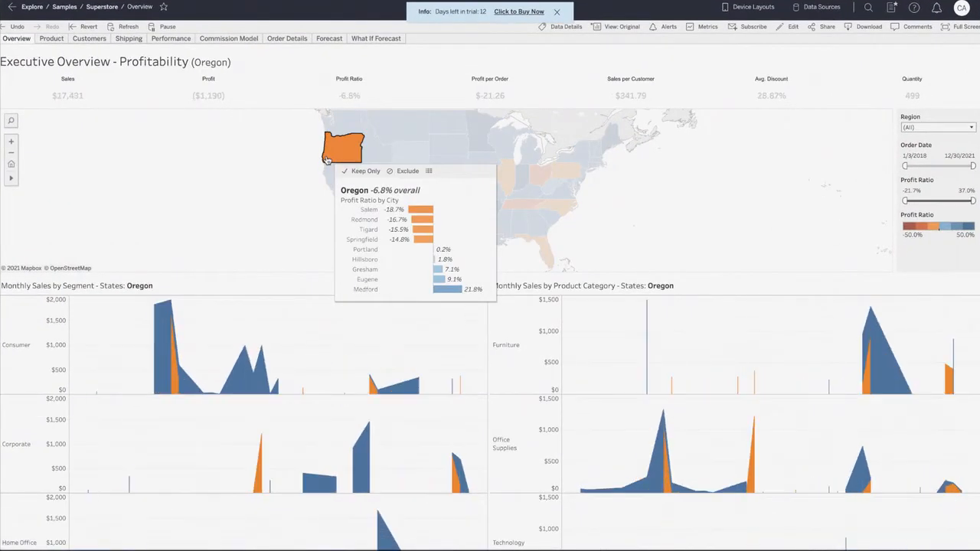
{"action": "left_click", "coordinate": [335, 173]}
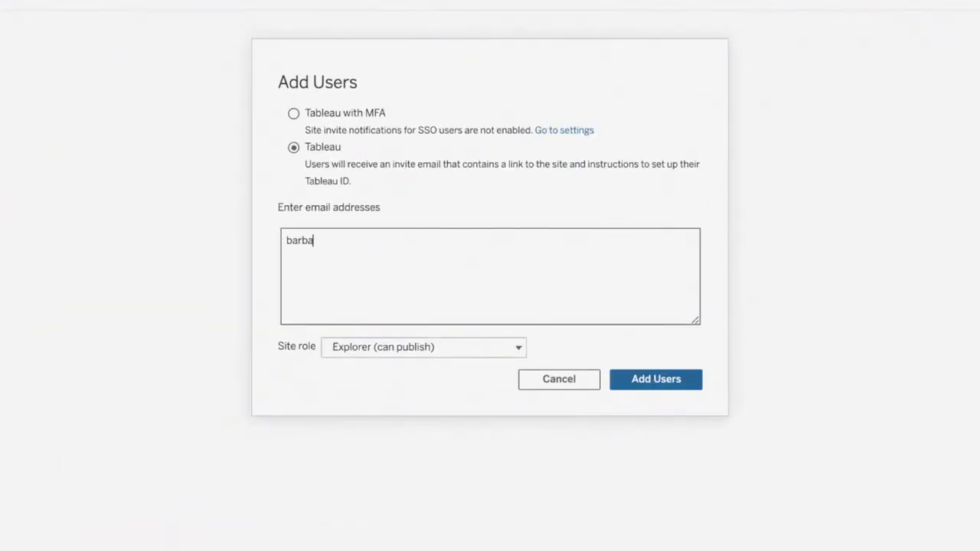
{"action": "left_click", "coordinate": [517, 347]}
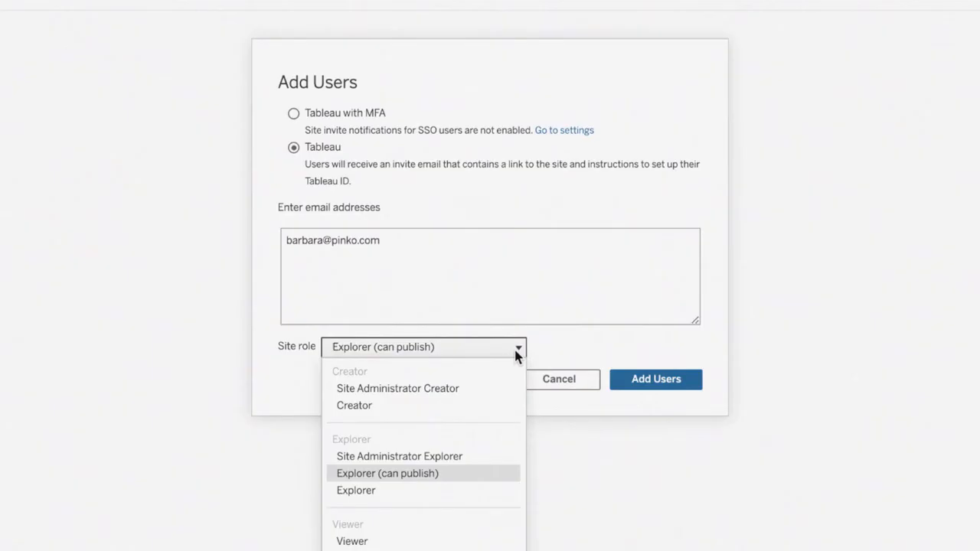
{"action": "left_click", "coordinate": [655, 379]}
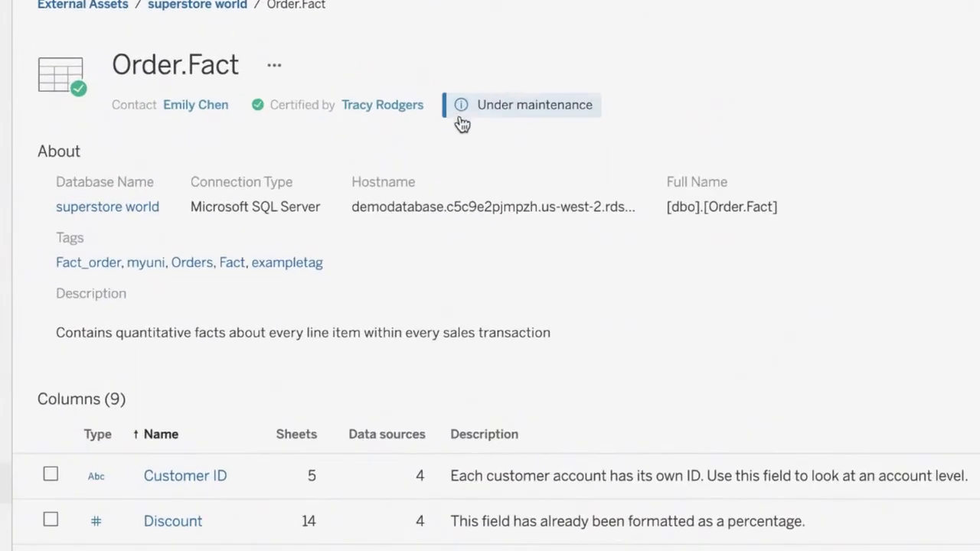
Step: Show the Order.Fact maintenance warning: table being updated until month's end
{"action": "left_click", "coordinate": [524, 105]}
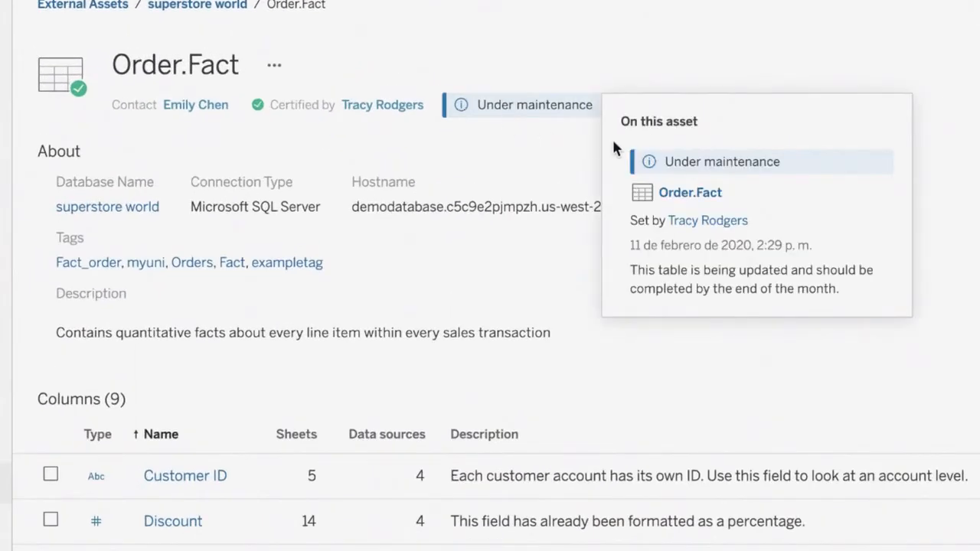